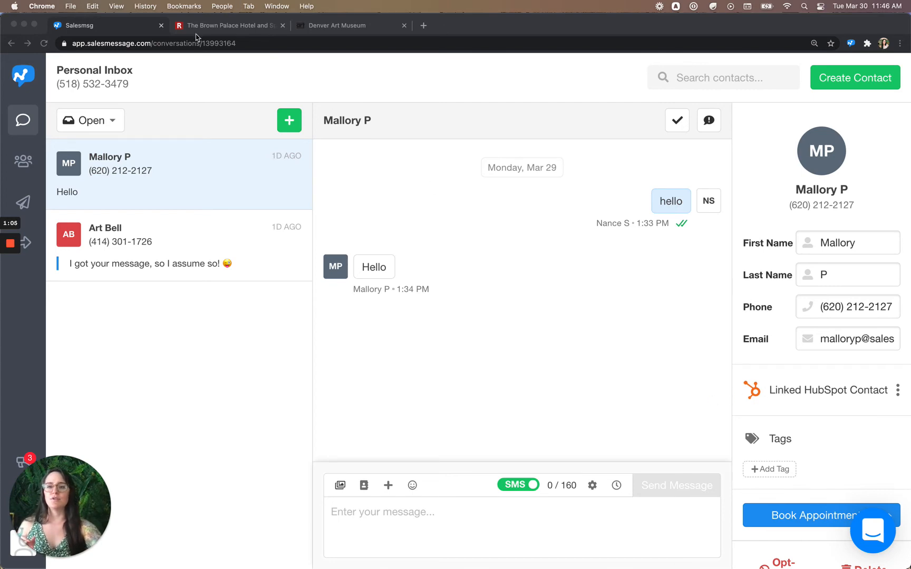
pyautogui.click(227, 25)
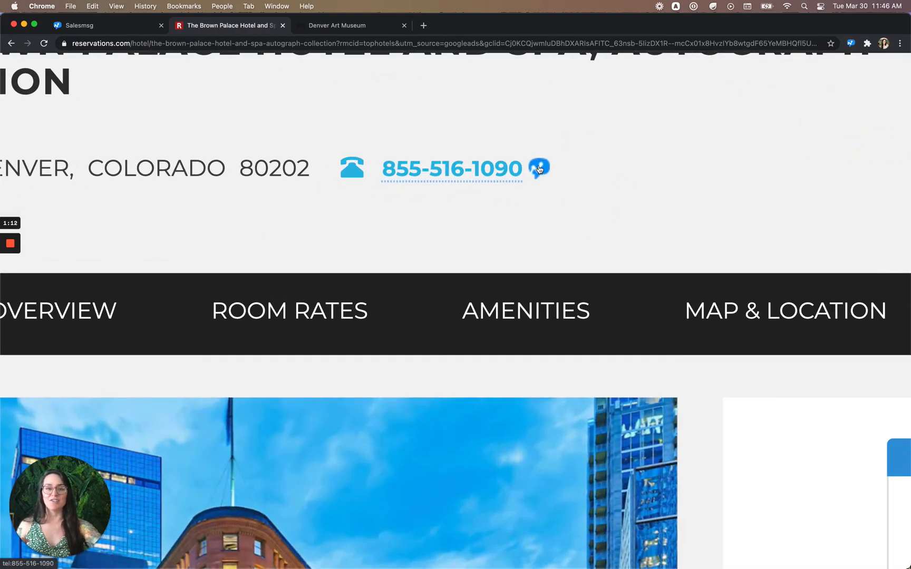
pyautogui.click(539, 167)
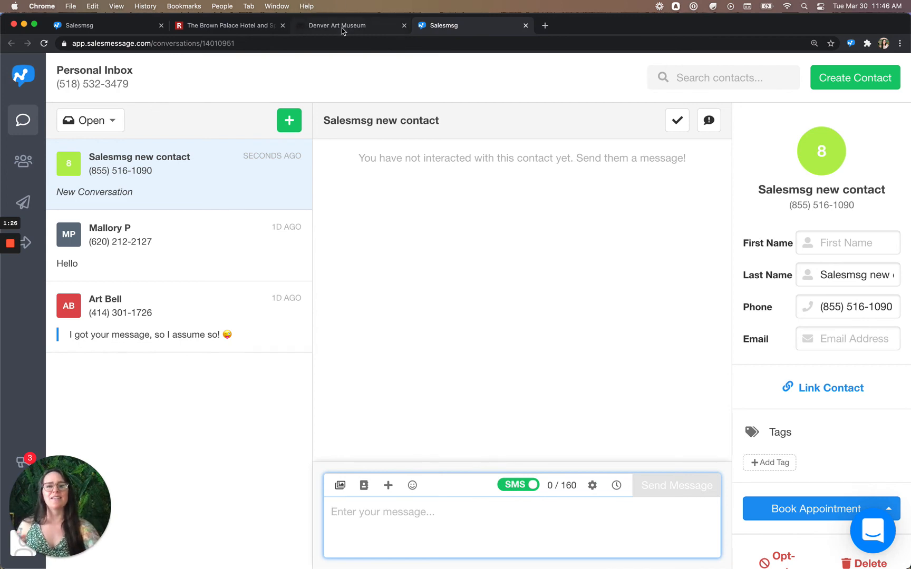
pyautogui.click(337, 24)
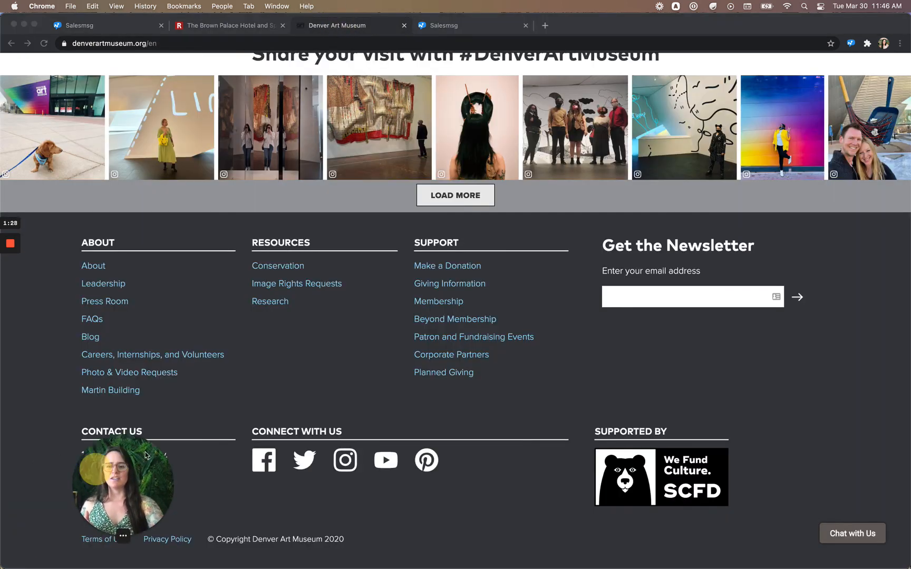